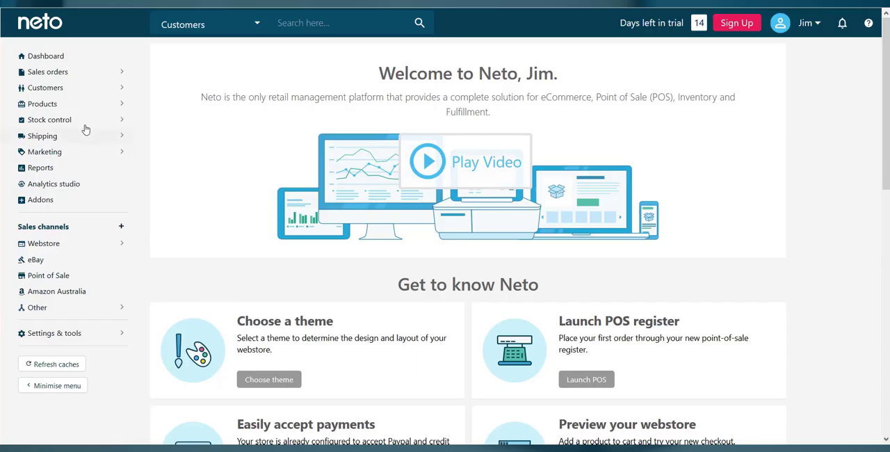
# Step: Start adding a new product from the Products menu in the sidebar
pyautogui.click(42, 103)
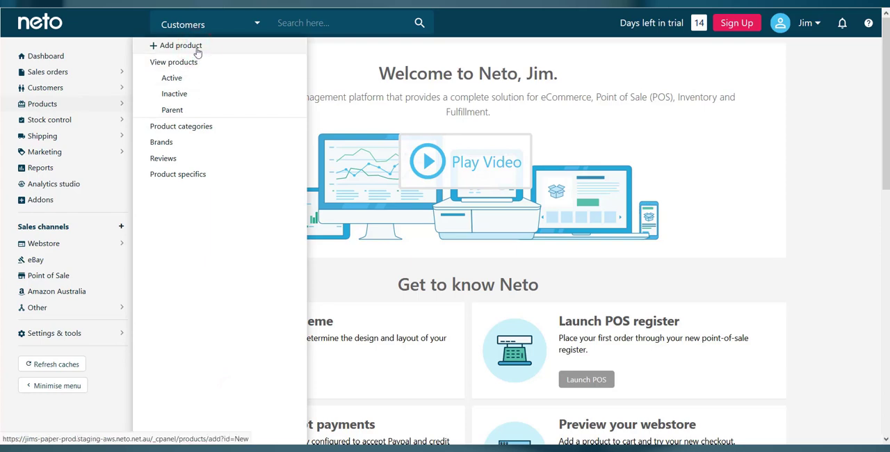
pyautogui.click(180, 44)
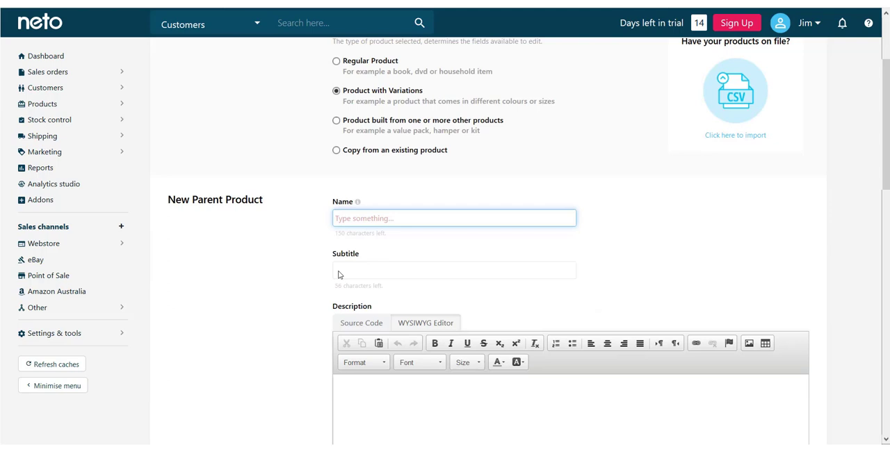
# Step: Name the product 'Regal Multifold Hand Towels' and move down to its description
pyautogui.write('Regal Mi')
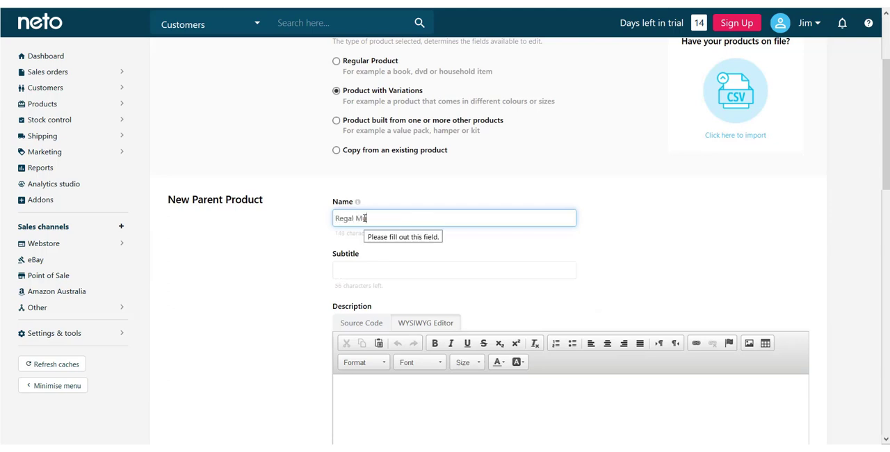
pyautogui.write('ltifold Hand T')
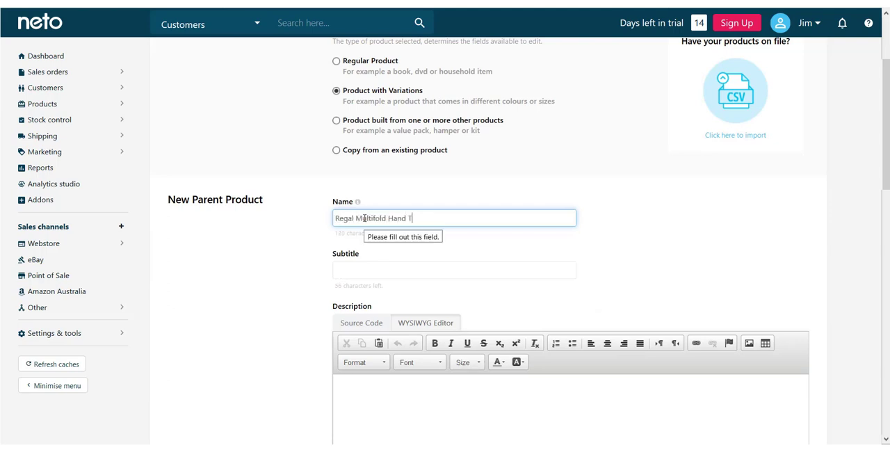
pyautogui.write('owels')
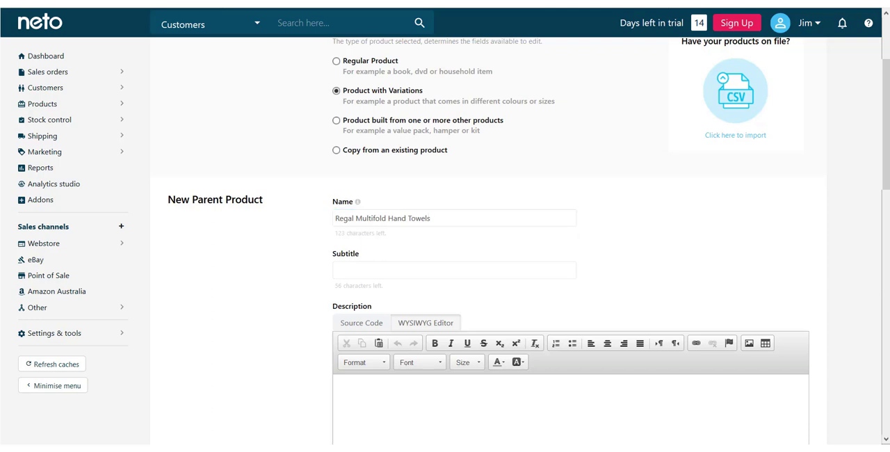
pyautogui.scroll(-3)
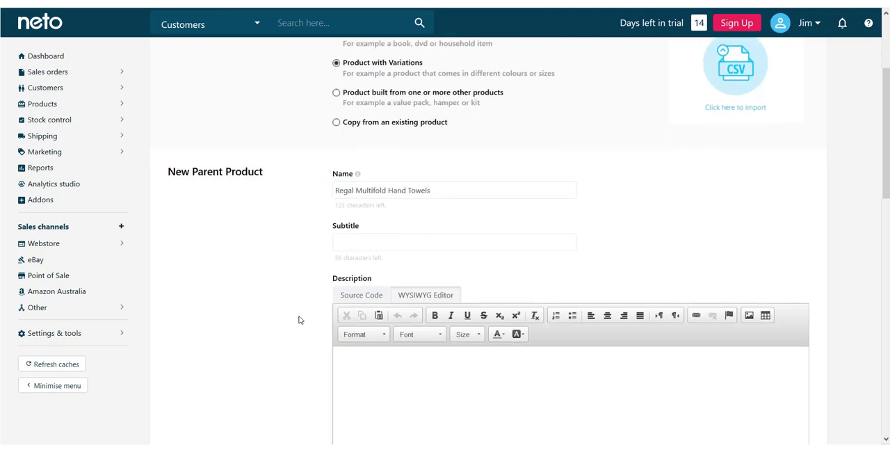
pyautogui.scroll(-3)
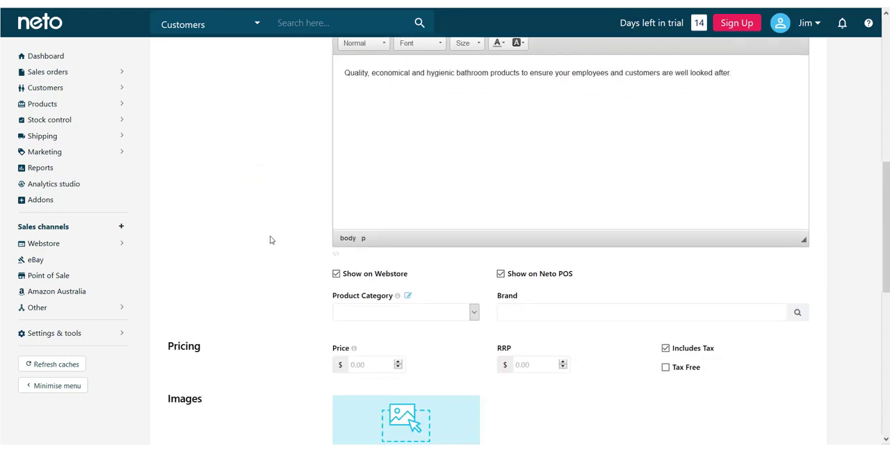
# Step: Create the category 'Facilities & Breakroom' and choose it for the product
pyautogui.click(409, 294)
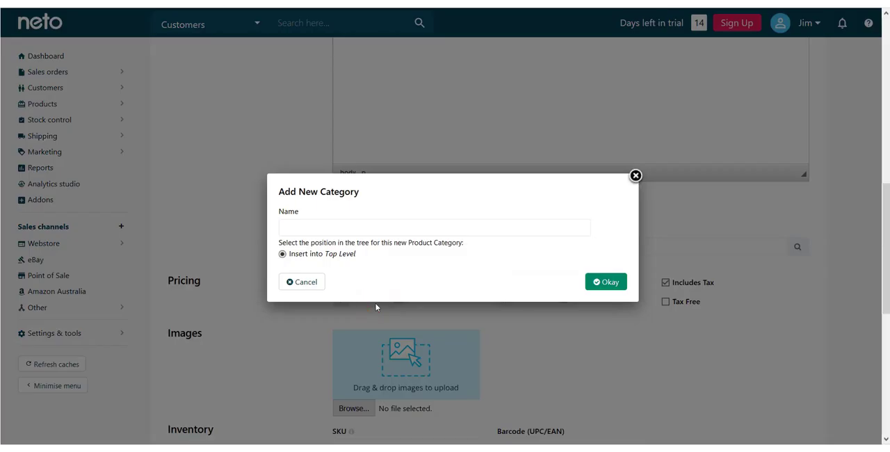
pyautogui.click(433, 228)
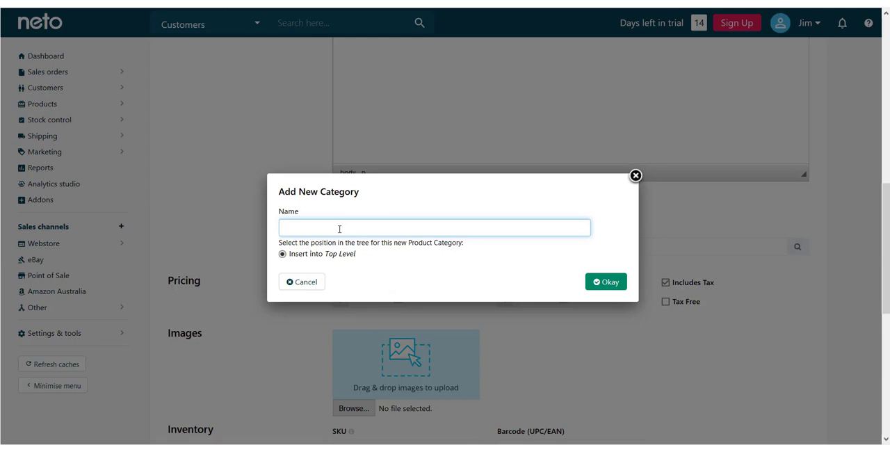
pyautogui.write('Facilities')
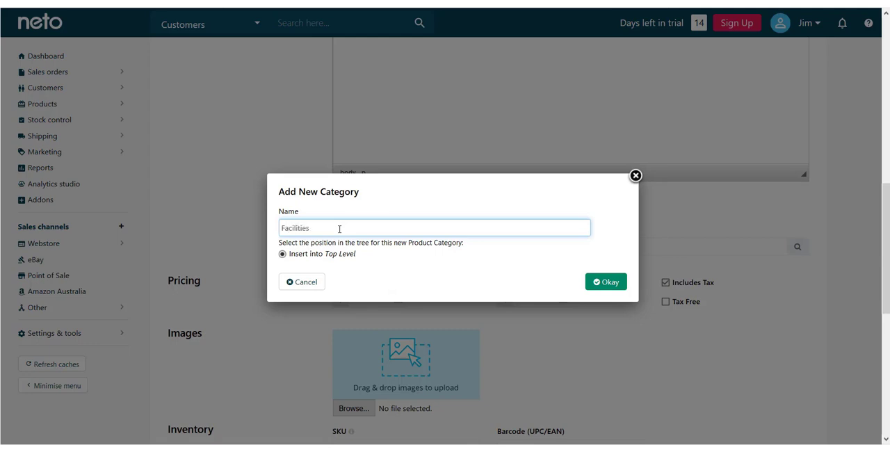
pyautogui.write('& Breakroom')
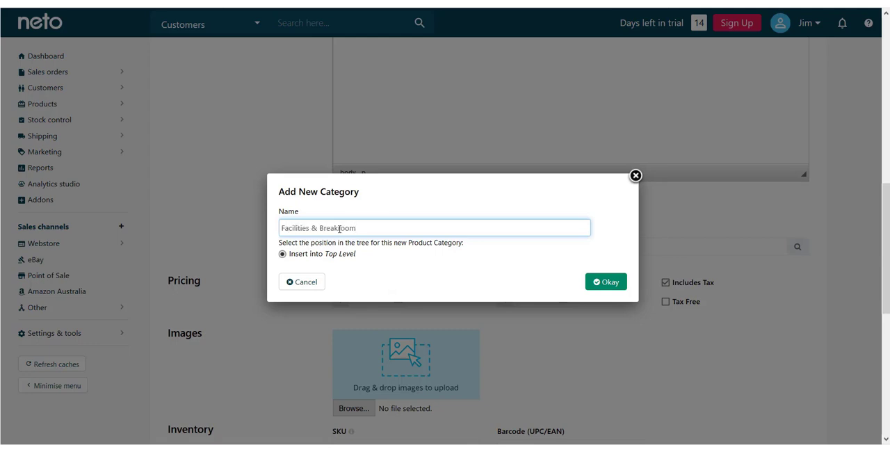
pyautogui.click(604, 281)
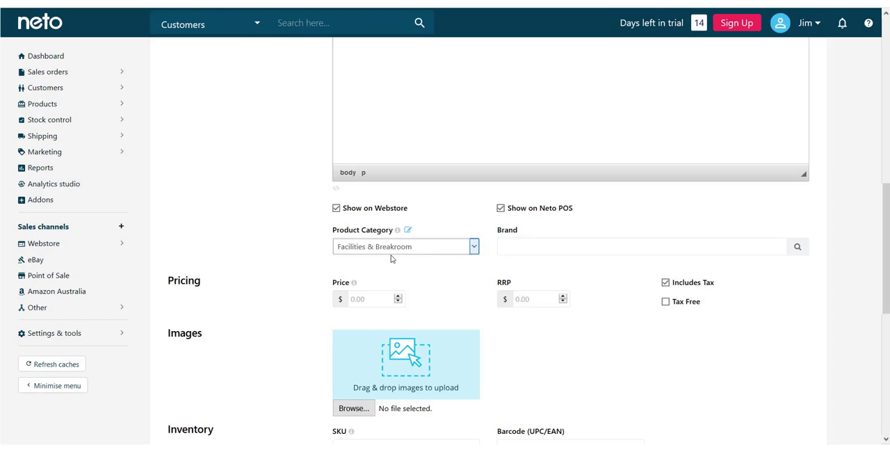
pyautogui.click(404, 246)
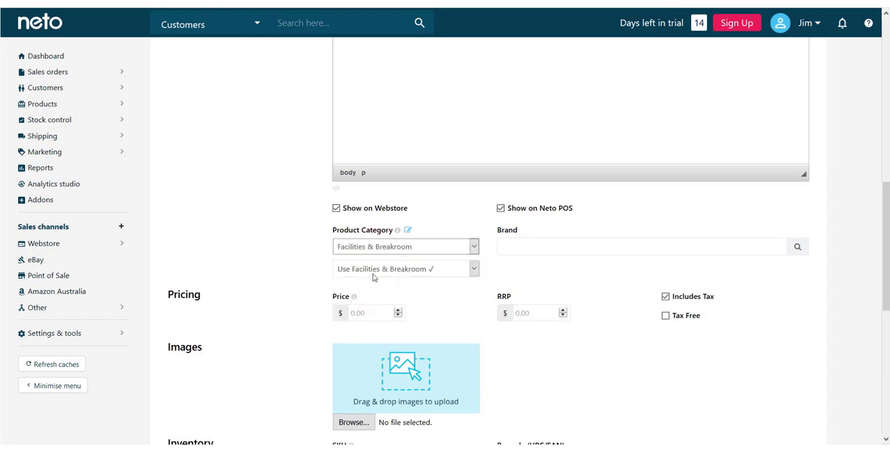
# Step: Add 'Bathroom Products' beneath it, then a 'Hand' towel subcategory below that
pyautogui.click(409, 231)
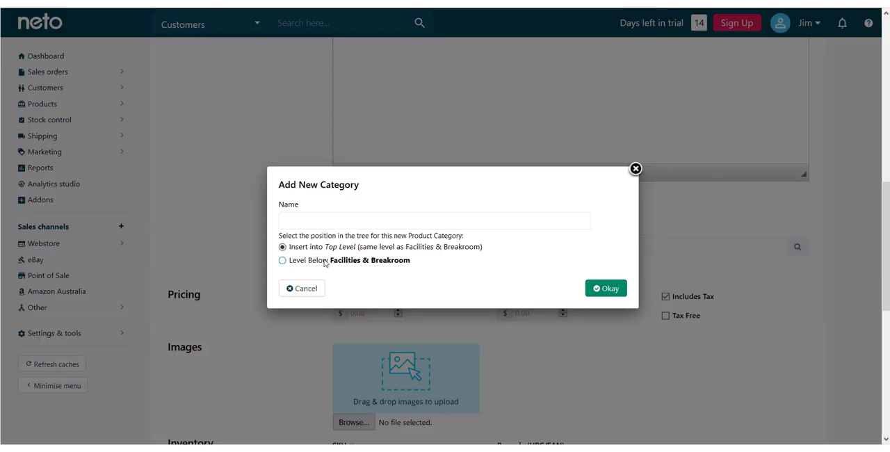
pyautogui.write('Bathroom')
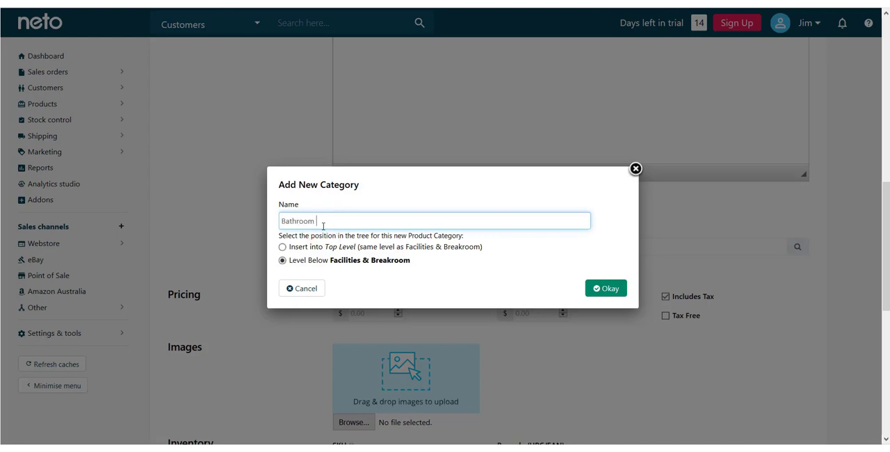
pyautogui.write('Products')
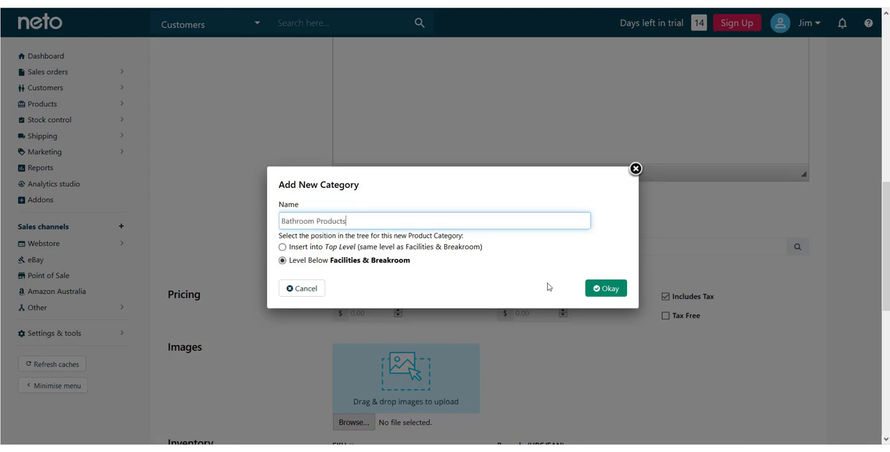
pyautogui.click(603, 288)
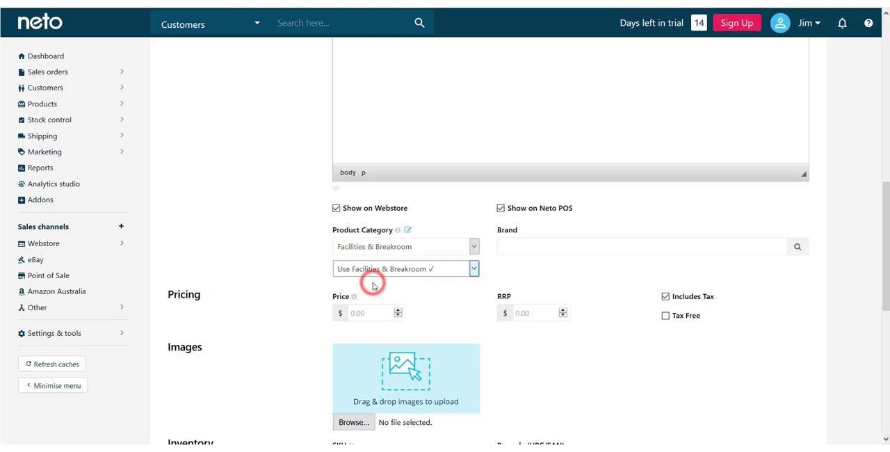
pyautogui.click(407, 231)
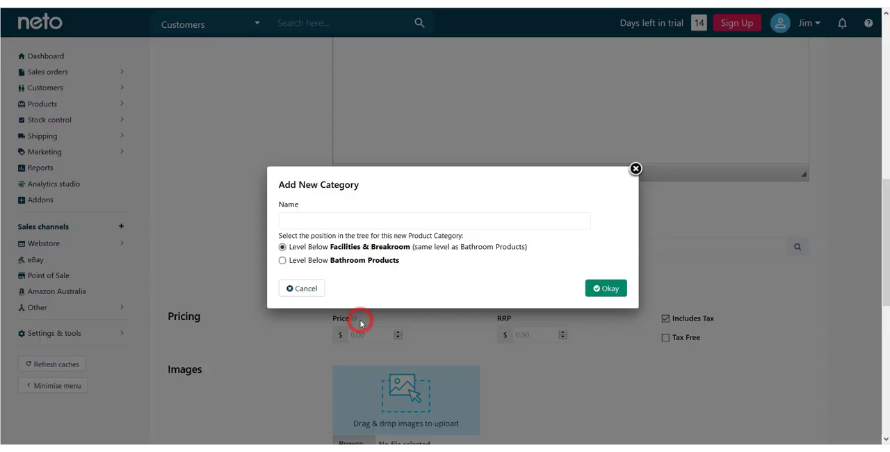
pyautogui.write('Hand')
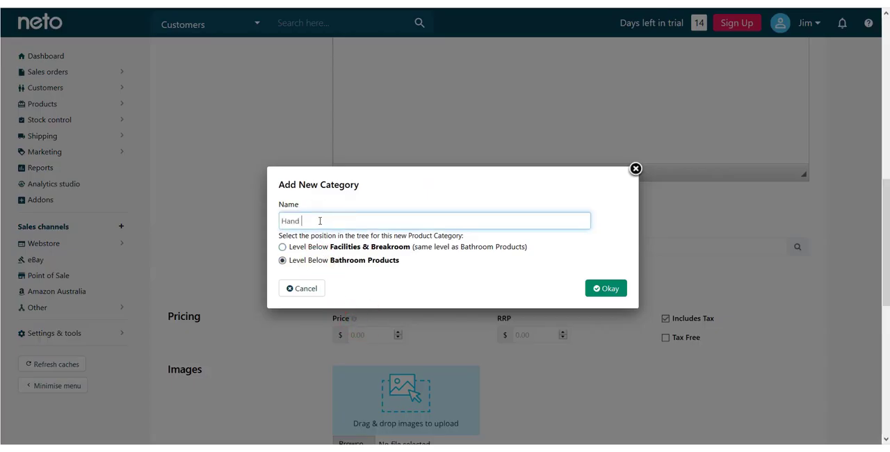
pyautogui.click(605, 288)
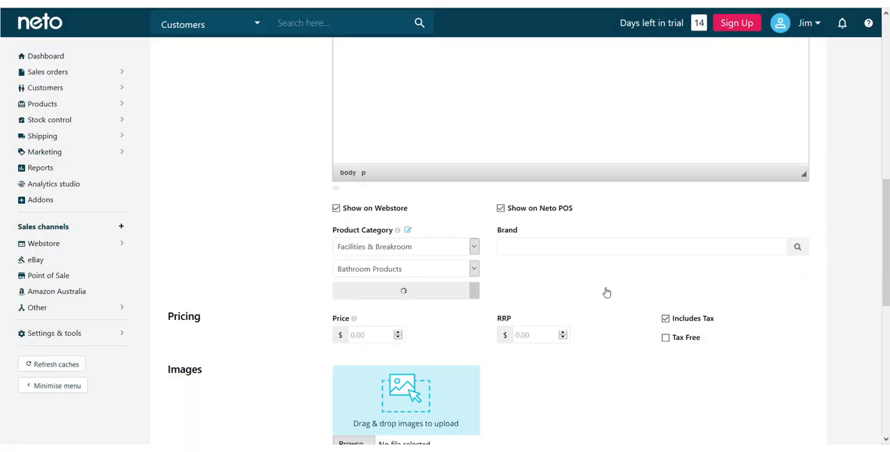
# Step: Add 'Regal' as a new brand for the product
pyautogui.click(640, 247)
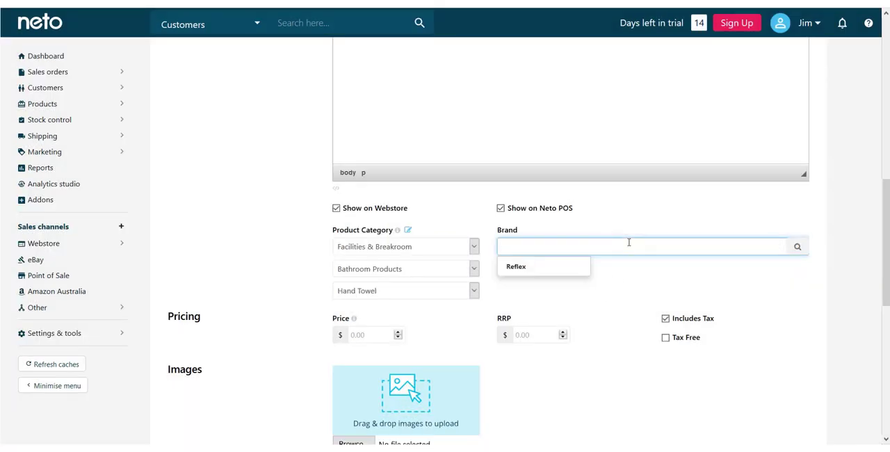
pyautogui.write('Regal')
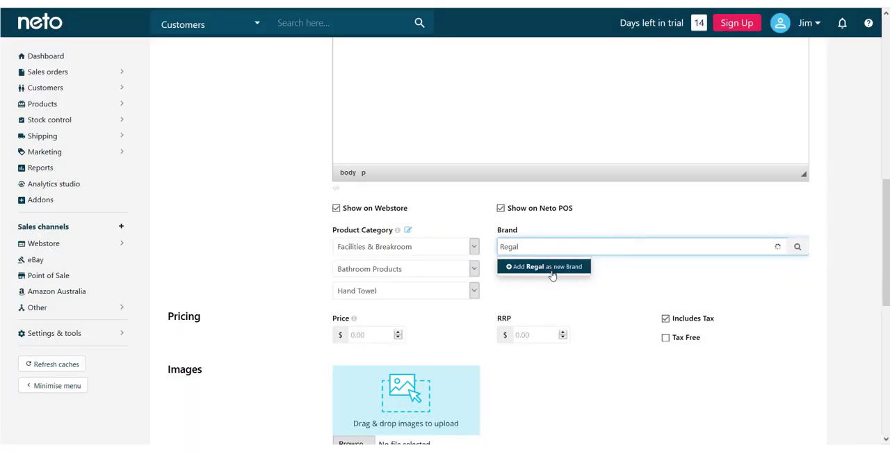
pyautogui.click(549, 267)
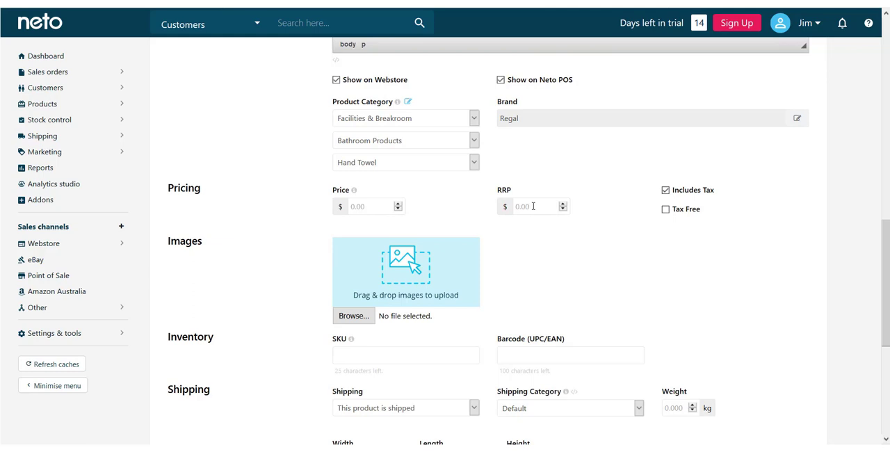
# Step: Visit the RRP and price fields and enter the SKU regal-hand-towel
pyautogui.click(535, 206)
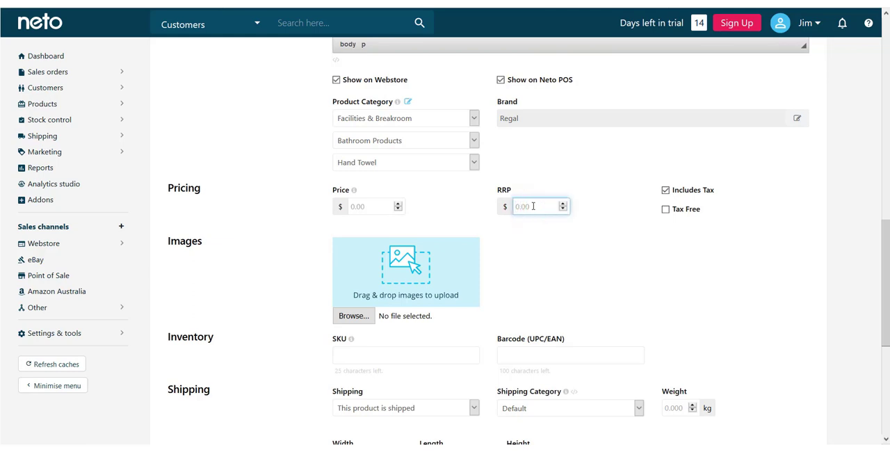
pyautogui.click(515, 206)
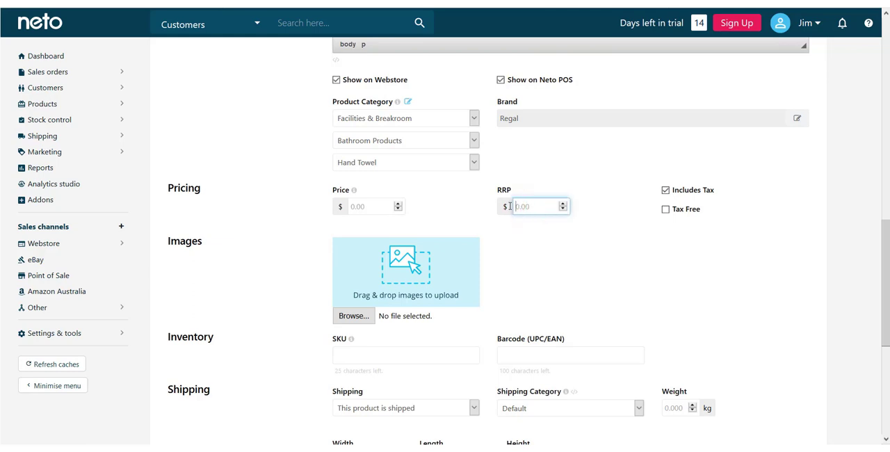
pyautogui.click(369, 205)
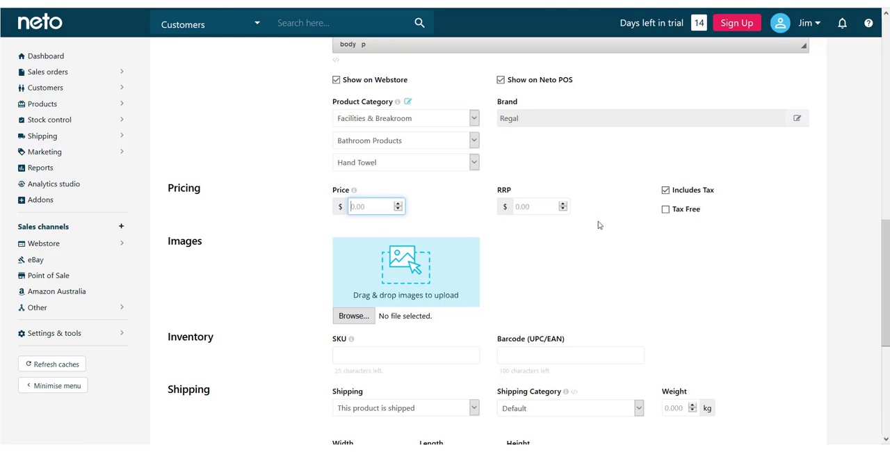
pyautogui.scroll(-3)
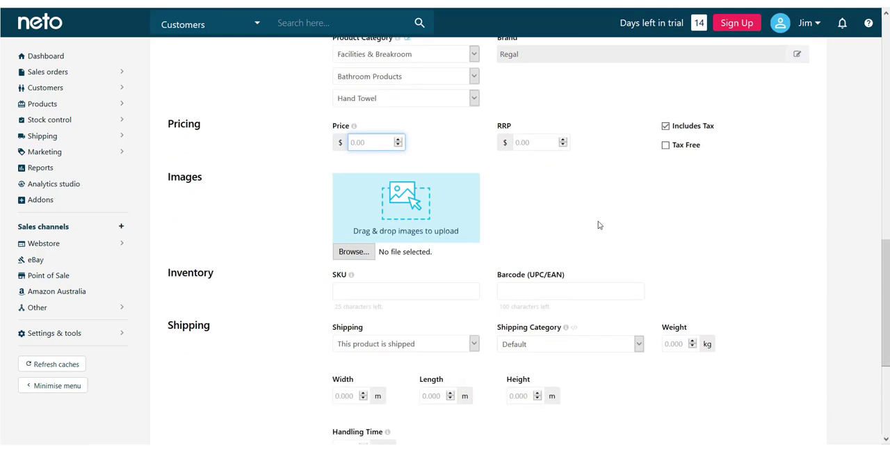
pyautogui.click(406, 291)
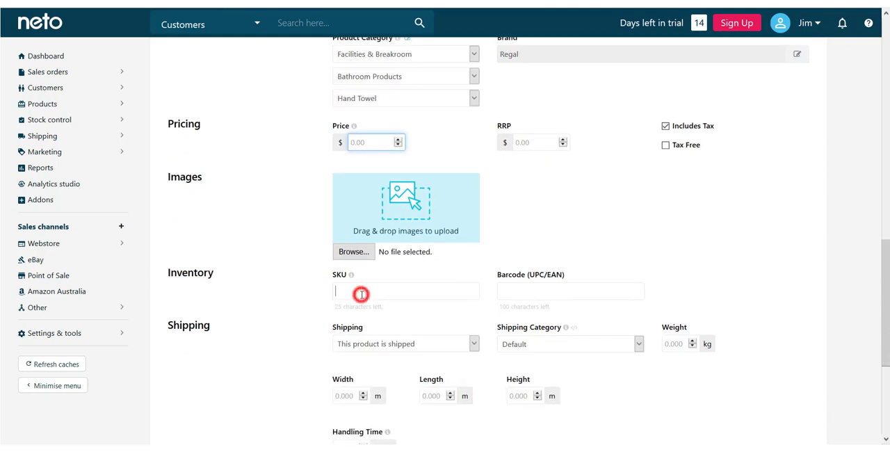
pyautogui.click(406, 291)
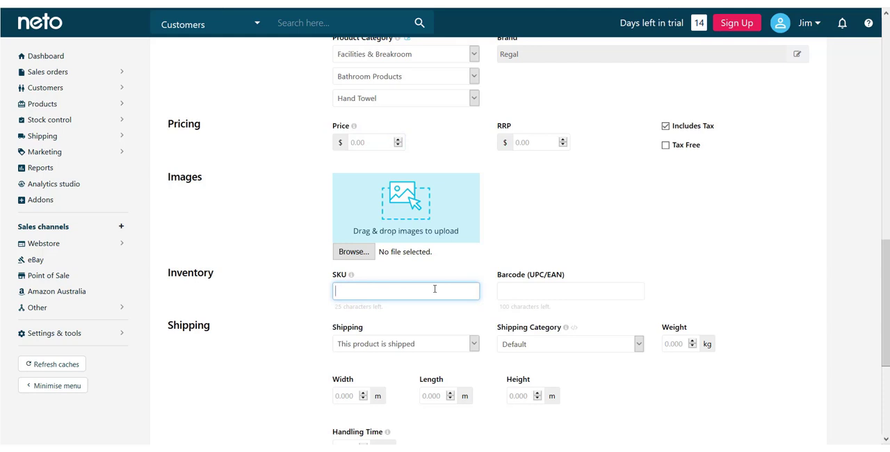
pyautogui.write('regal-hand-towel')
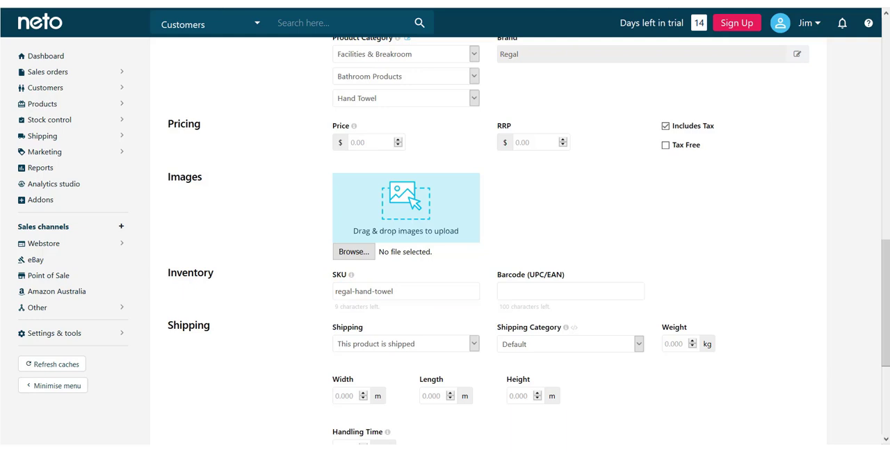
pyautogui.moveTo(756, 345)
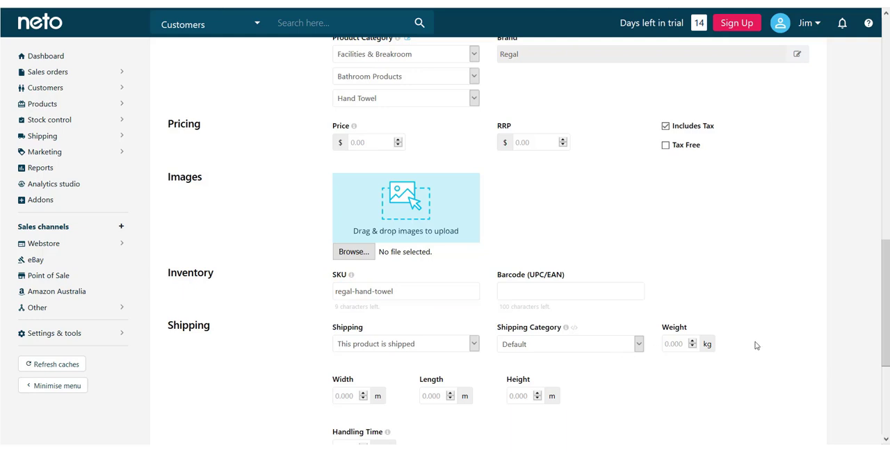
# Step: Continue from the Add Product form to the full product editing page
pyautogui.scroll(-3)
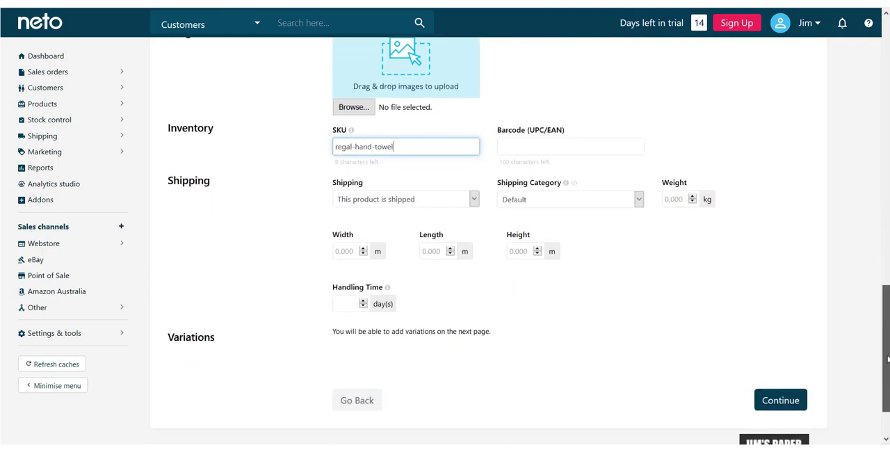
pyautogui.scroll(3)
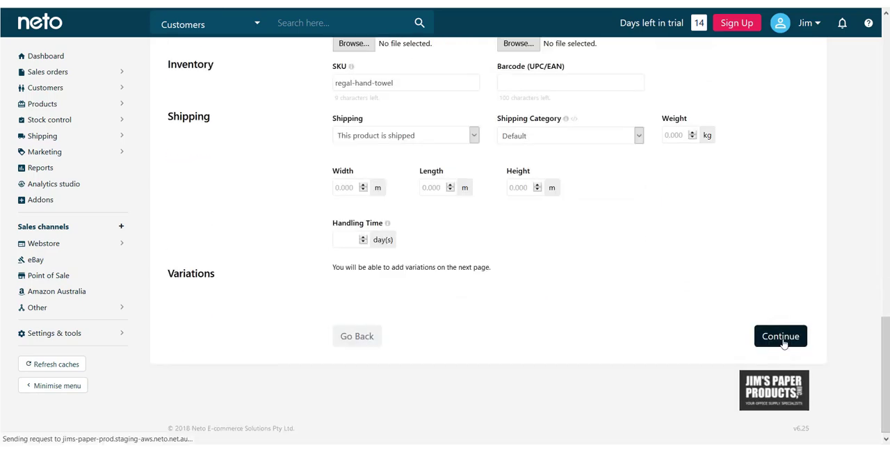
pyautogui.click(780, 336)
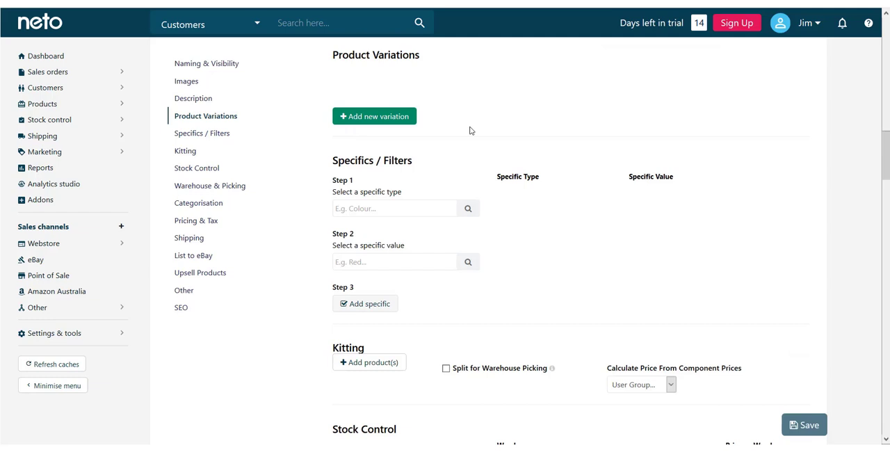
pyautogui.moveTo(374, 117)
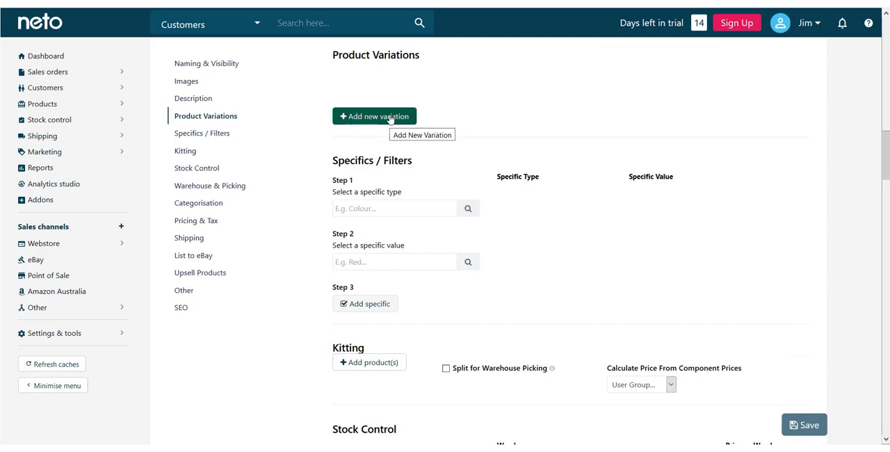
# Step: Start a new variation with SKU regal-hand-towel_slimline
pyautogui.click(374, 117)
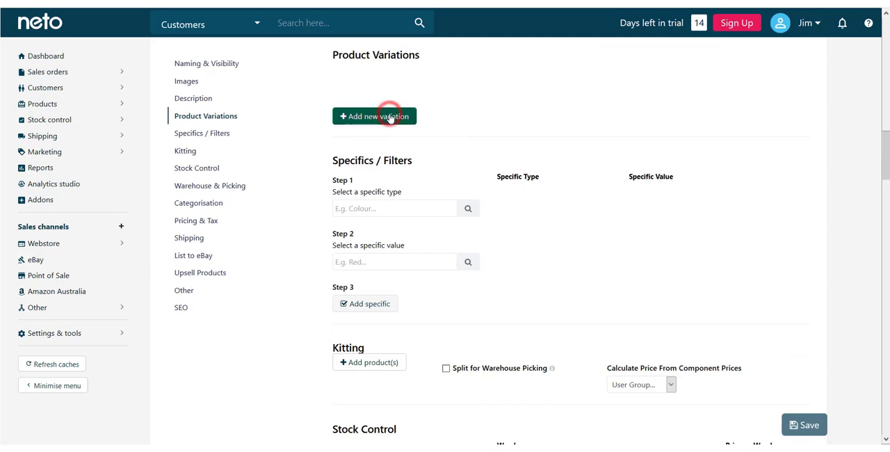
pyautogui.click(374, 117)
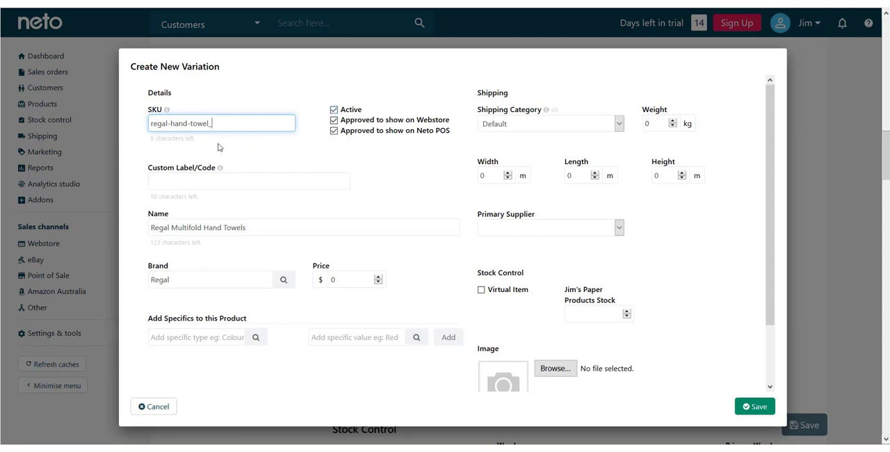
pyautogui.moveTo(862, 151)
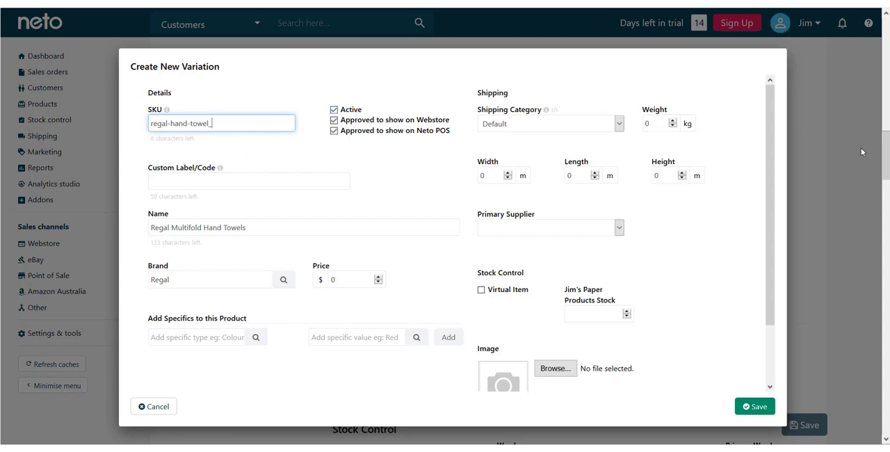
pyautogui.write('sh')
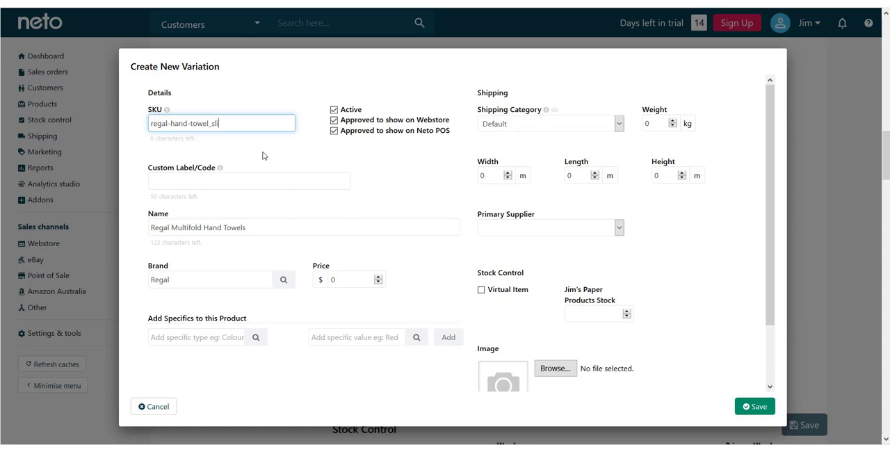
pyautogui.write('imline')
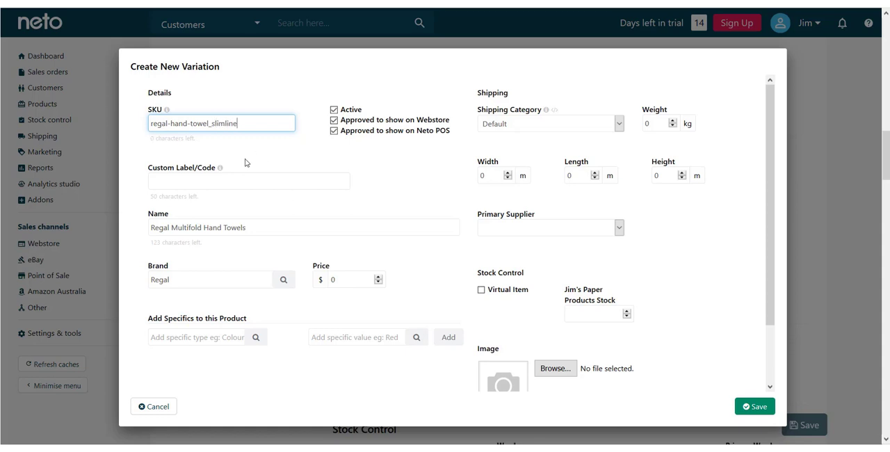
# Step: Give the variation the specific Size = Slimline and stock of 200
pyautogui.click(202, 337)
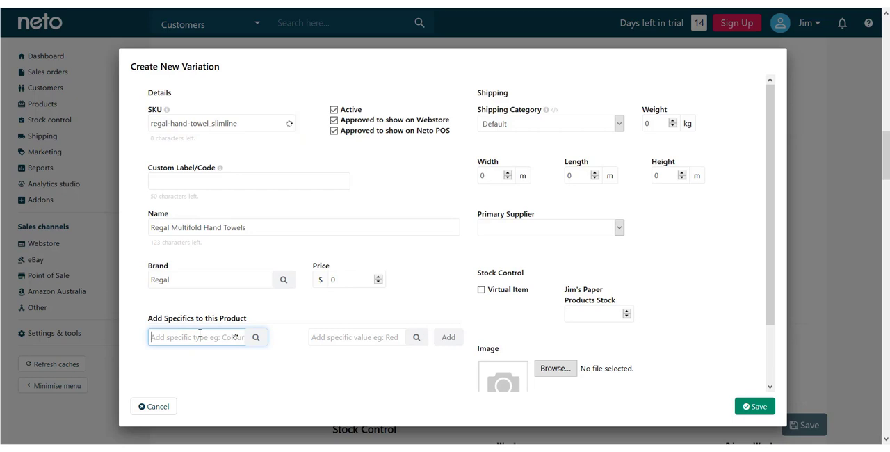
pyautogui.write('Size')
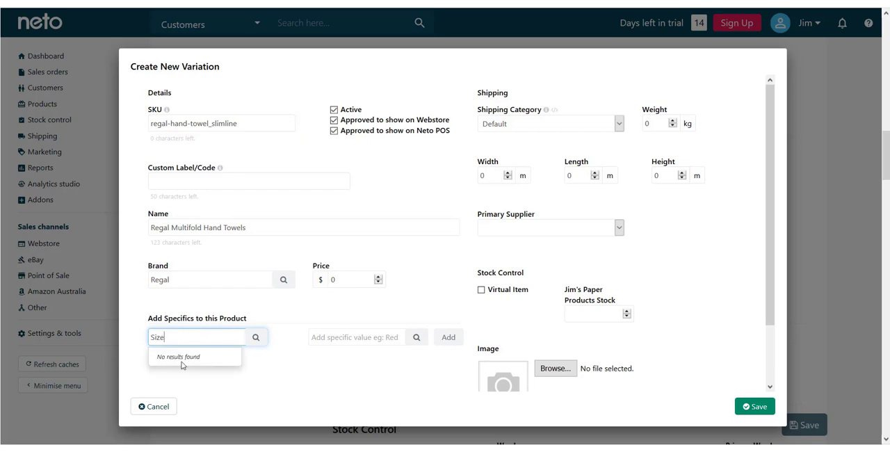
pyautogui.click(355, 336)
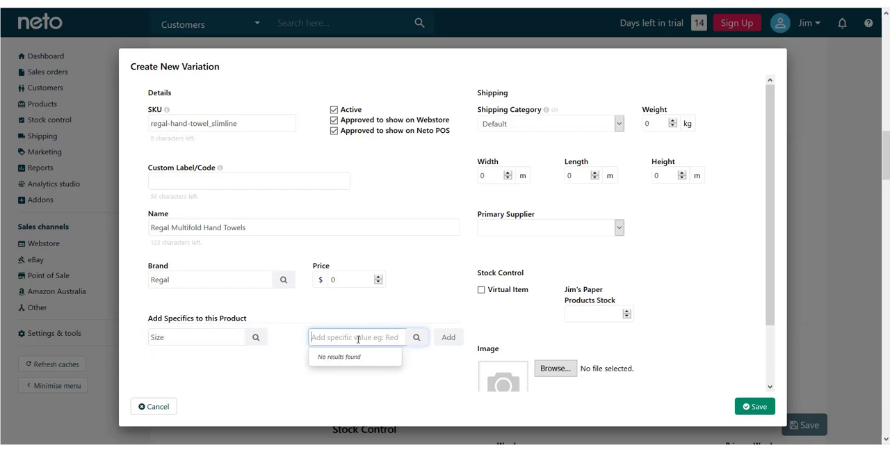
pyautogui.write('Slimlin')
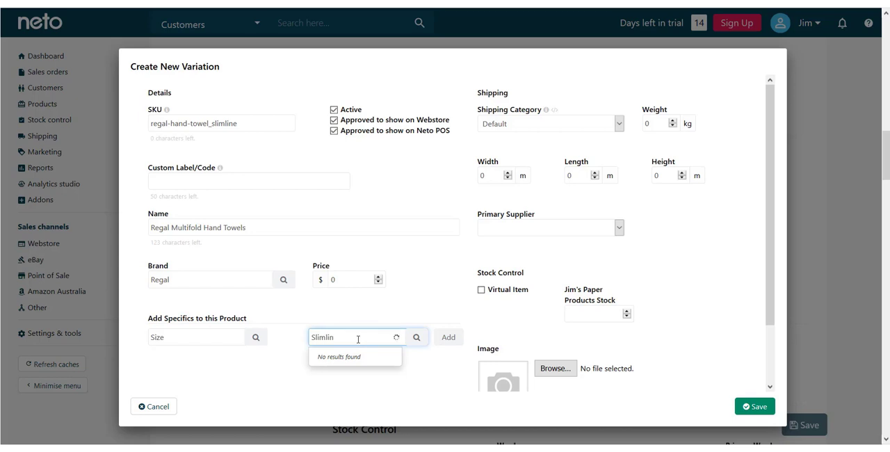
pyautogui.write('e')
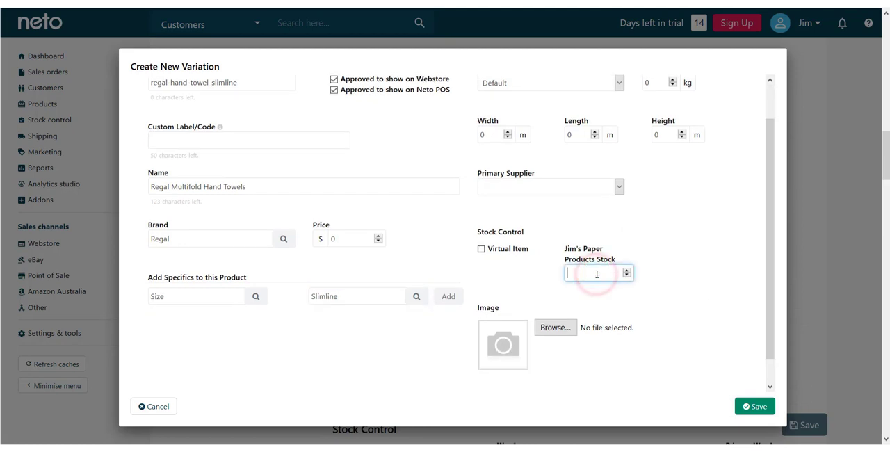
pyautogui.write('200')
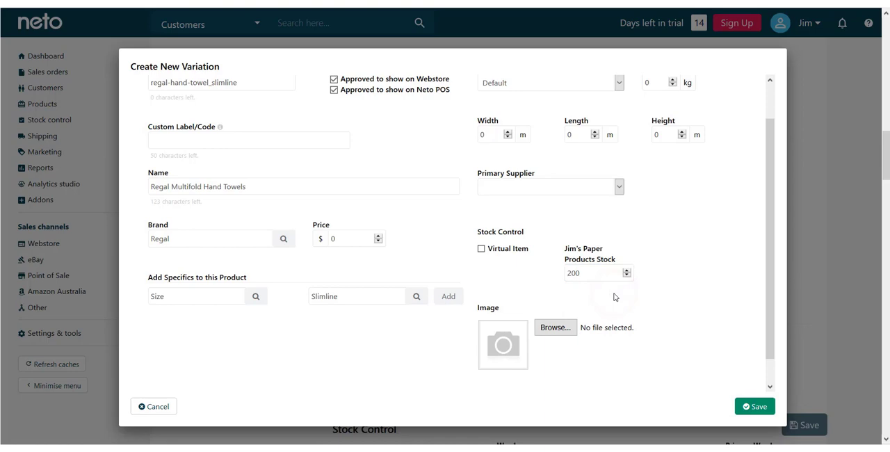
pyautogui.click(555, 329)
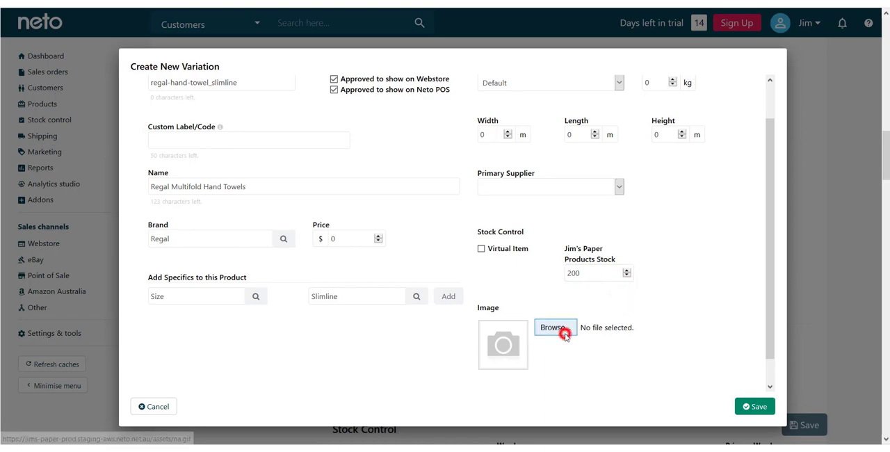
# Step: Attach image ISH-R164000.jpg to the Slimline variation and save it
pyautogui.click(555, 327)
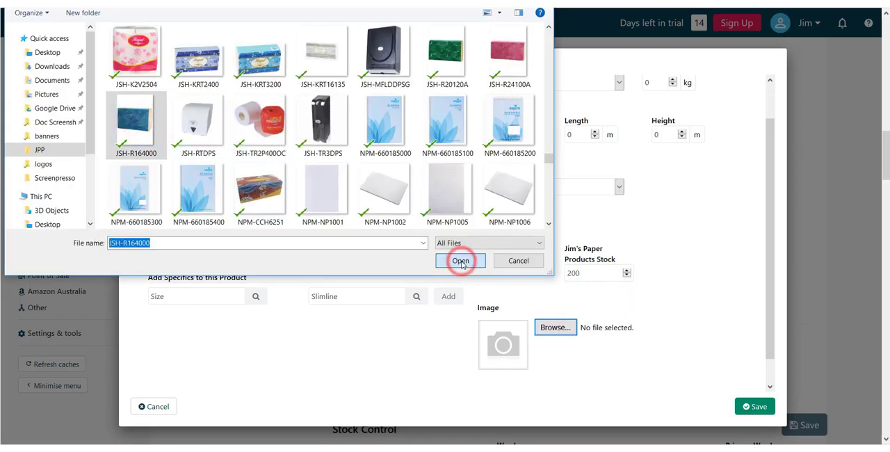
pyautogui.click(460, 260)
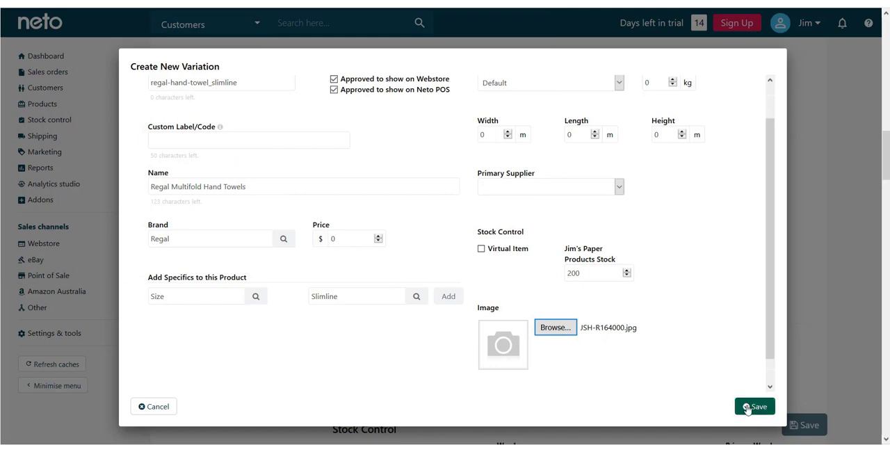
pyautogui.click(754, 406)
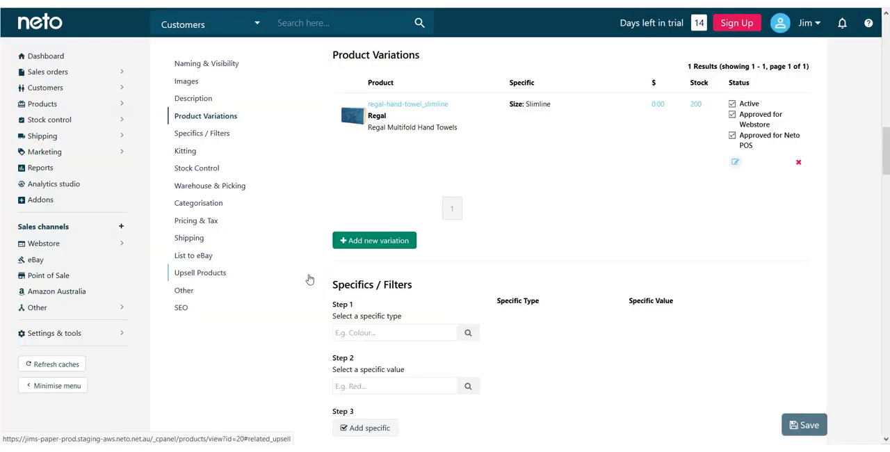
# Step: Save a Compact variation and set the Slimline variation's price to 59
pyautogui.click(374, 239)
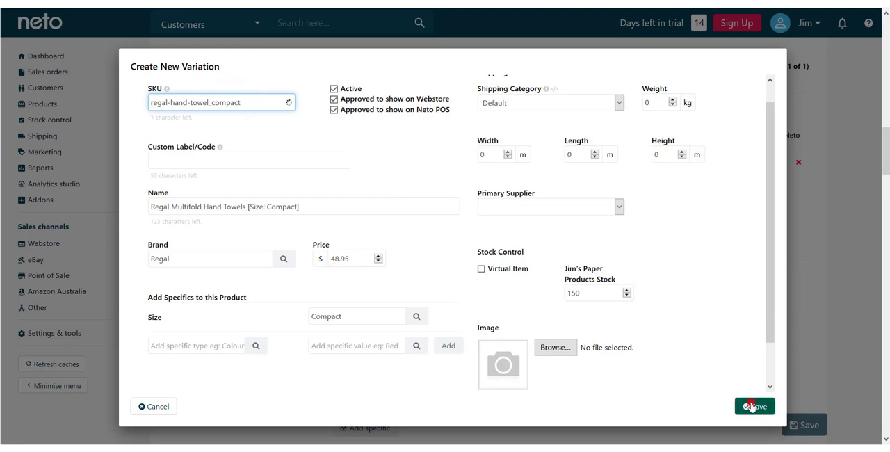
pyautogui.click(754, 406)
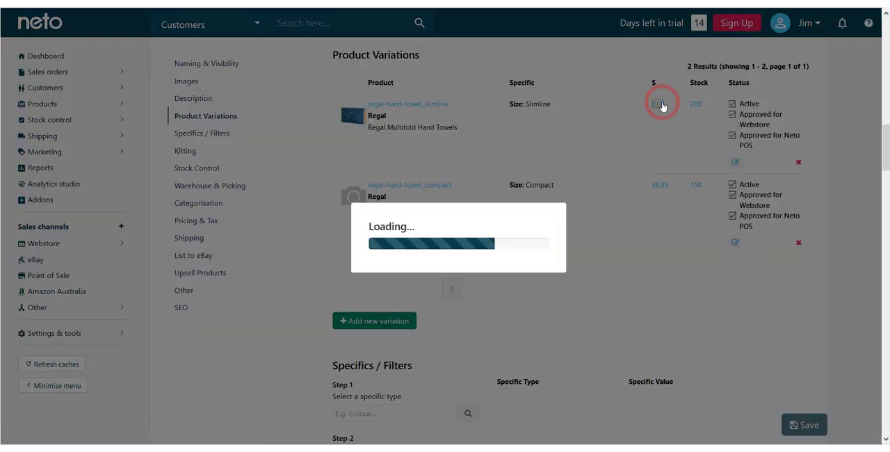
pyautogui.click(659, 103)
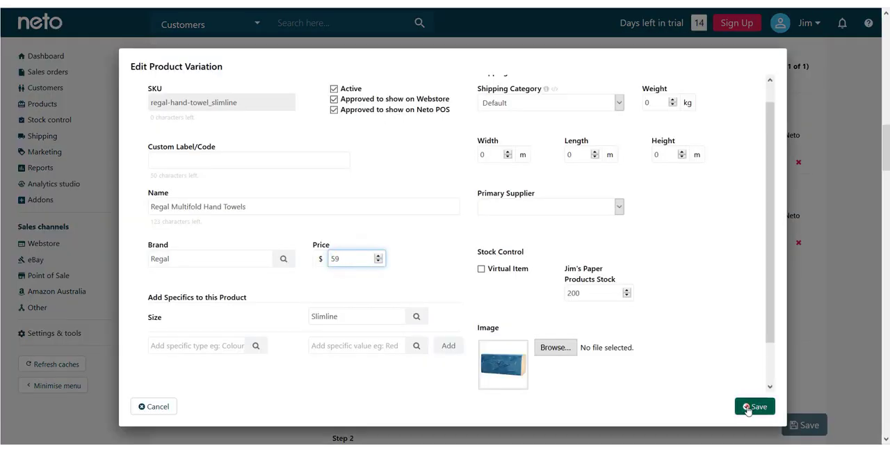
pyautogui.click(753, 406)
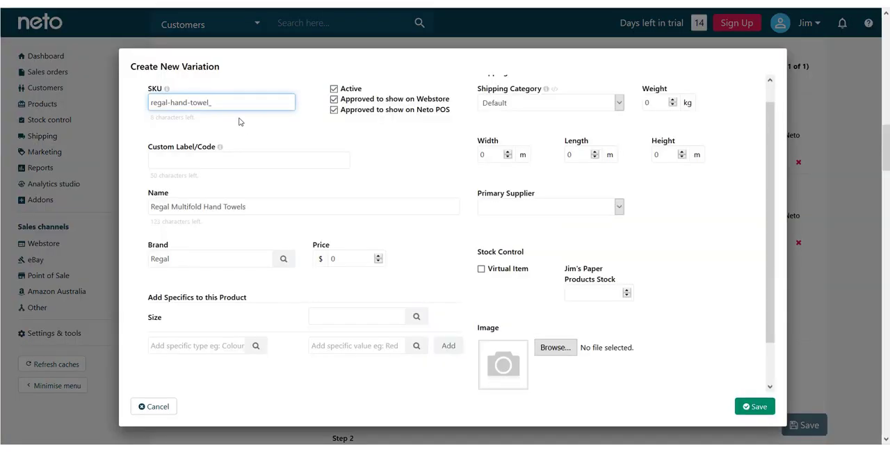
# Step: Add a Large variation with its image ISH-R24100A.jpg and save it
pyautogui.write('Large')
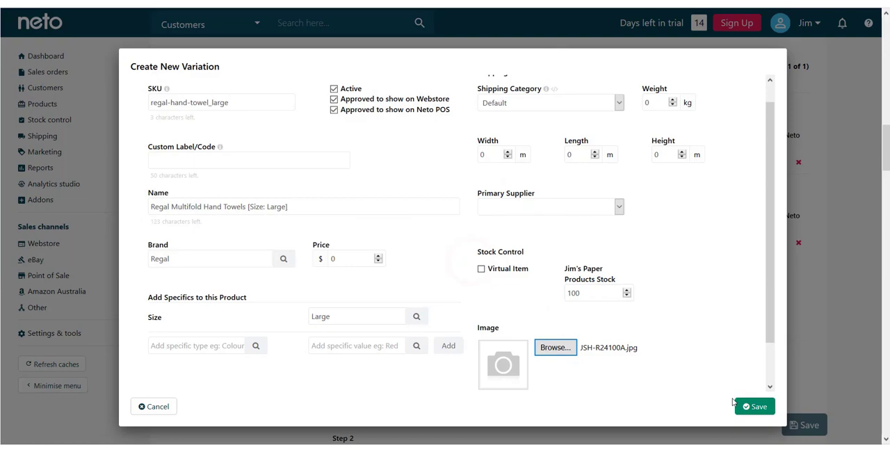
pyautogui.click(753, 406)
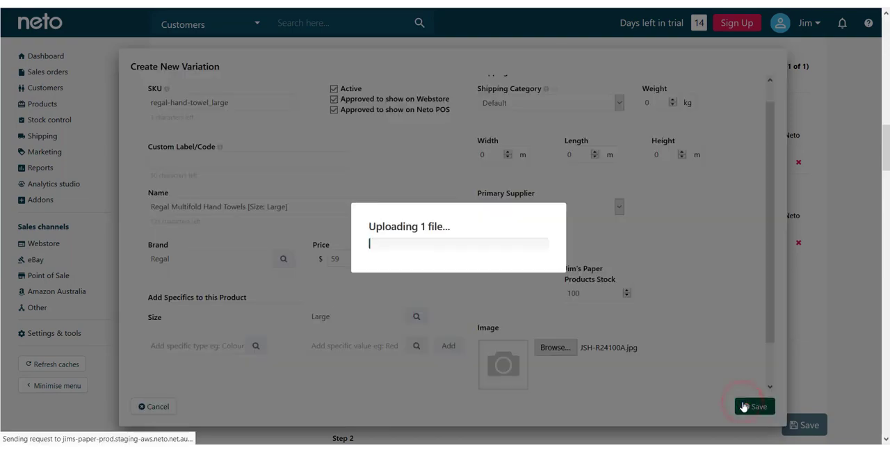
pyautogui.click(753, 406)
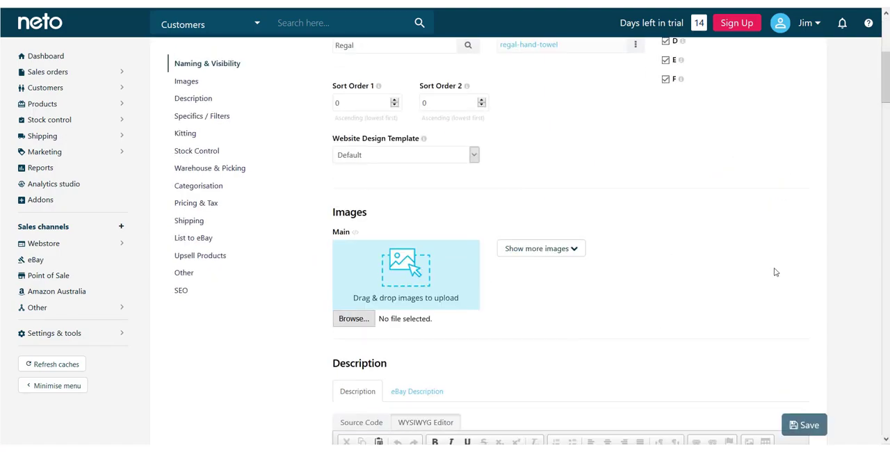
# Step: View the Regal Multifold Hand Towels product on the webstore
pyautogui.click(206, 117)
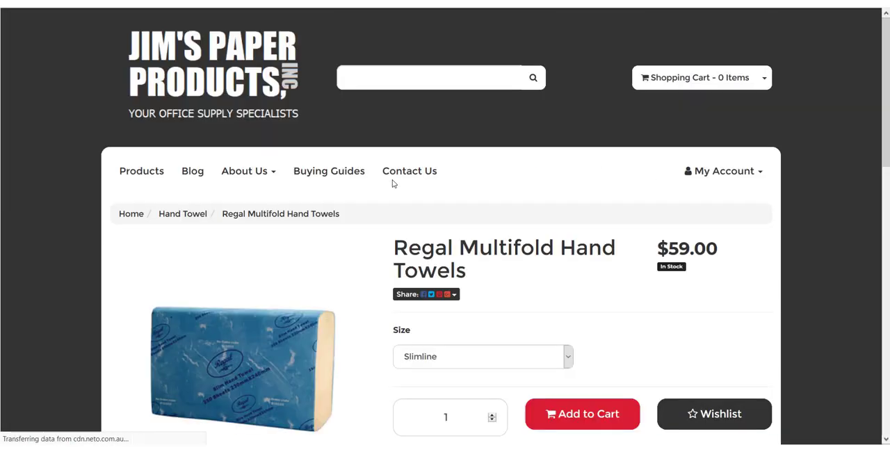
# Step: Switch the storefront page to the Compact size ($48.95) and review the size dropdown
pyautogui.scroll(-3)
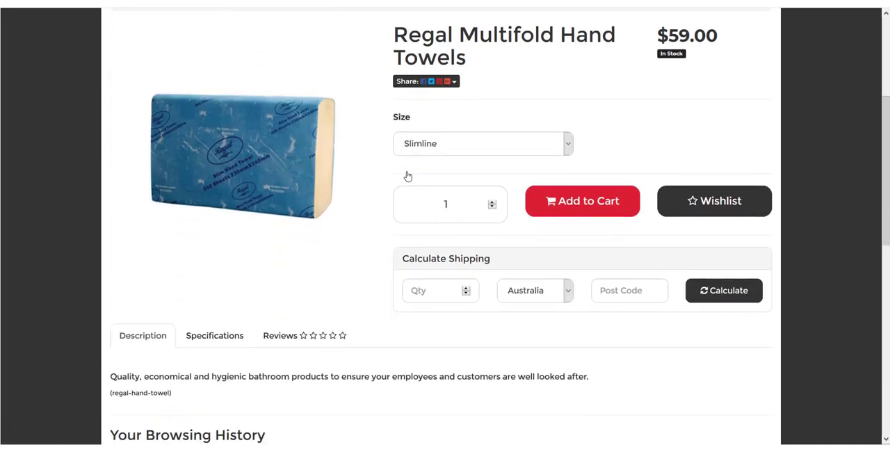
pyautogui.scroll(3)
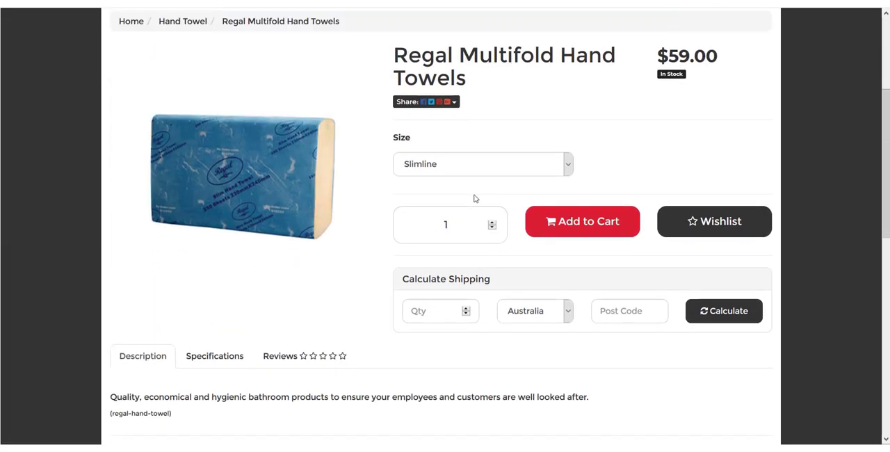
pyautogui.click(483, 164)
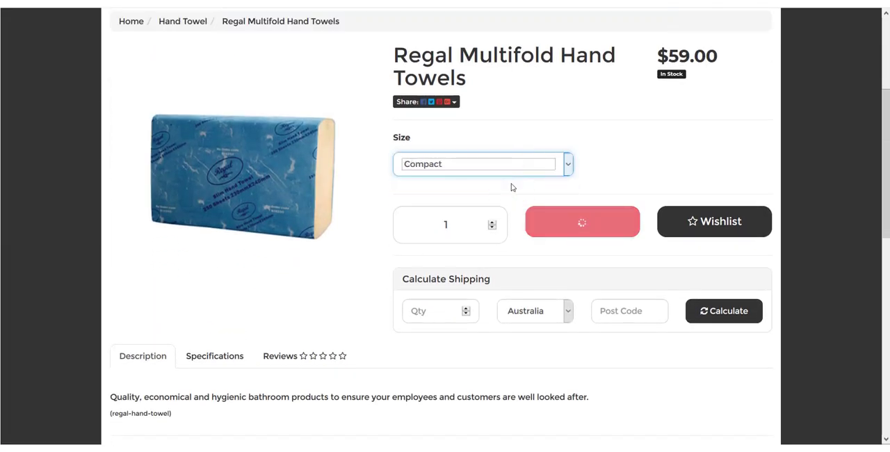
pyautogui.click(479, 164)
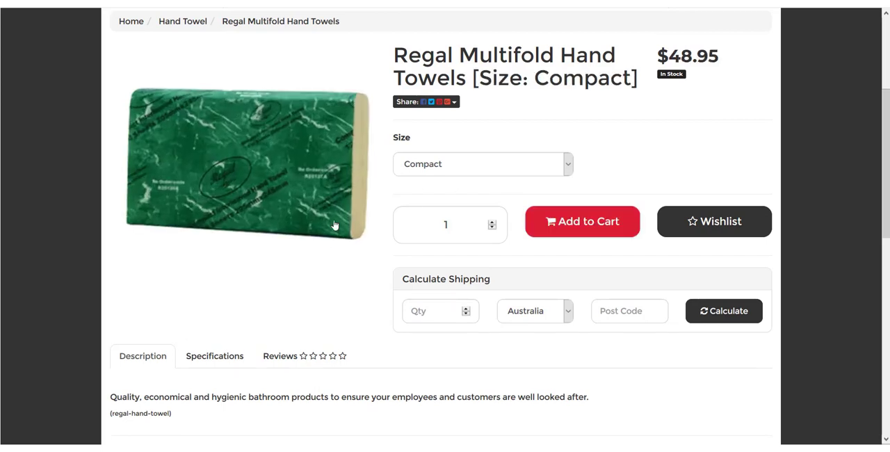
pyautogui.click(483, 164)
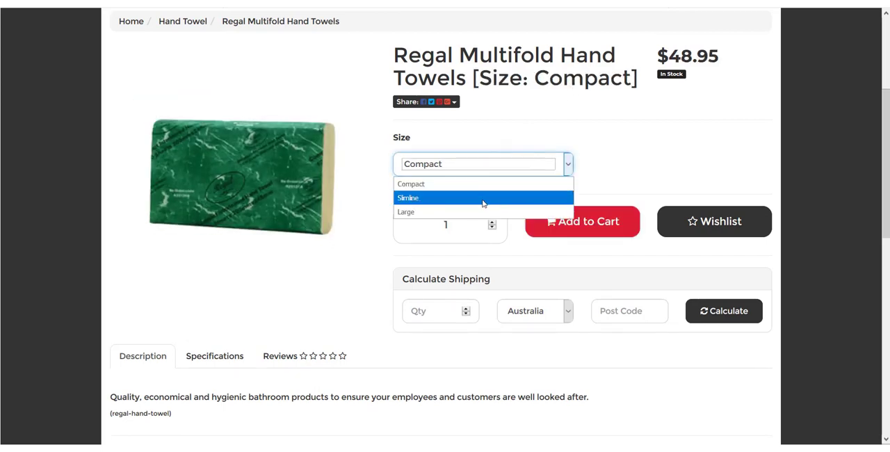